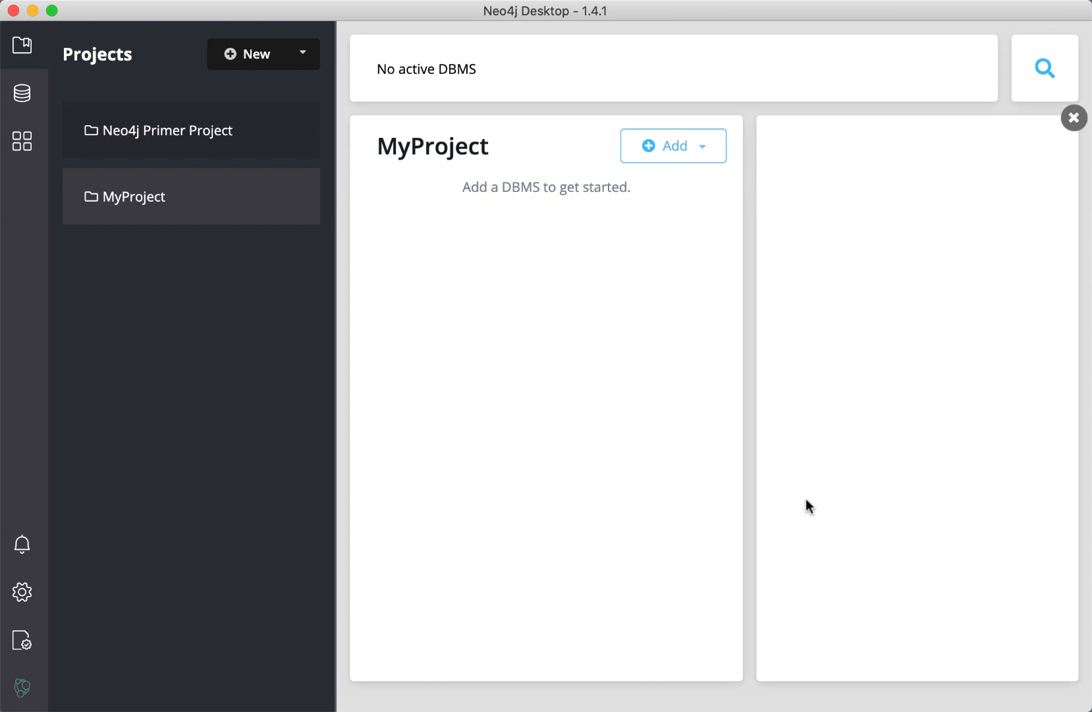
mouse_move(1074, 117)
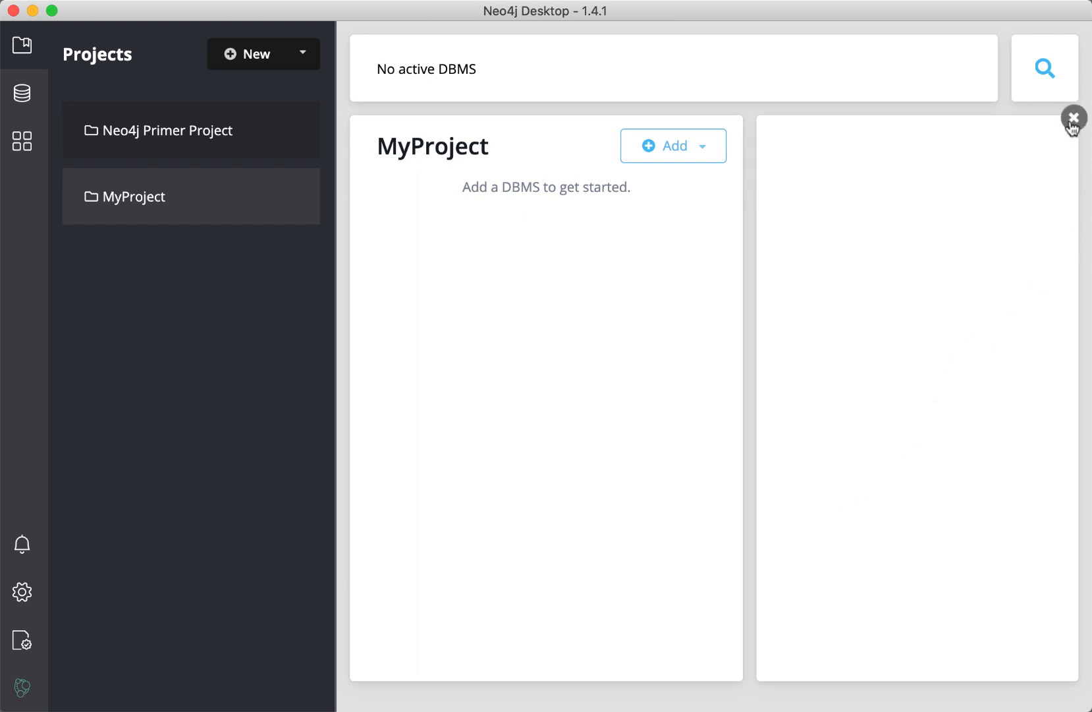
Step: Close the empty right-hand side panel next to MyProject
left_click(1074, 118)
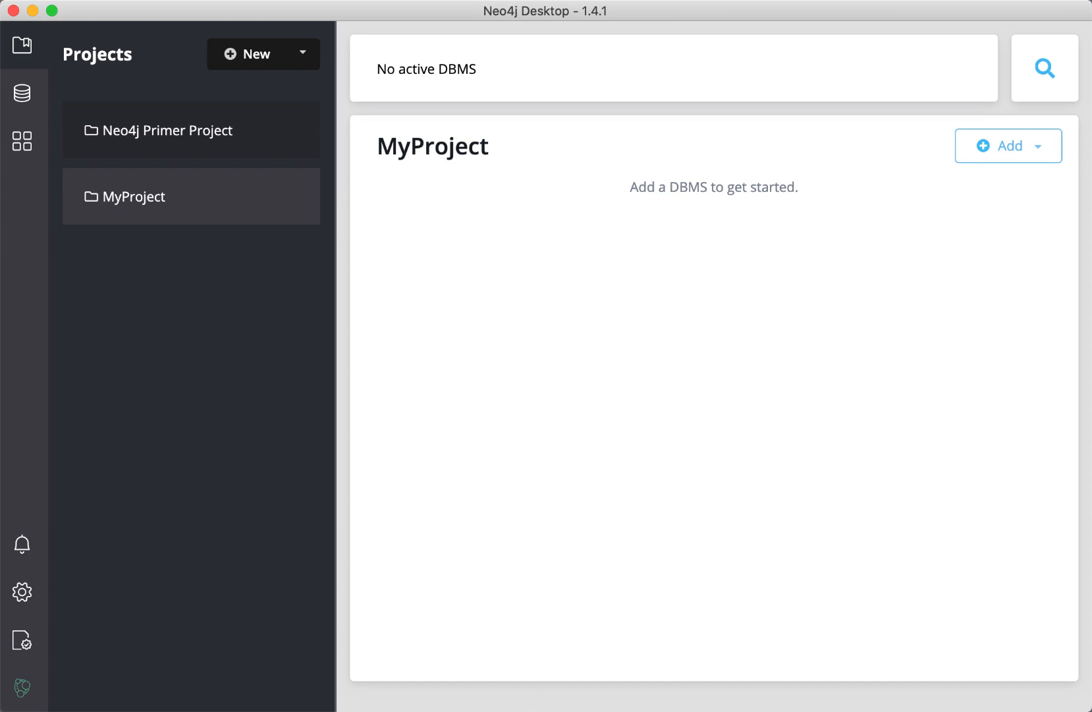
mouse_move(1072, 397)
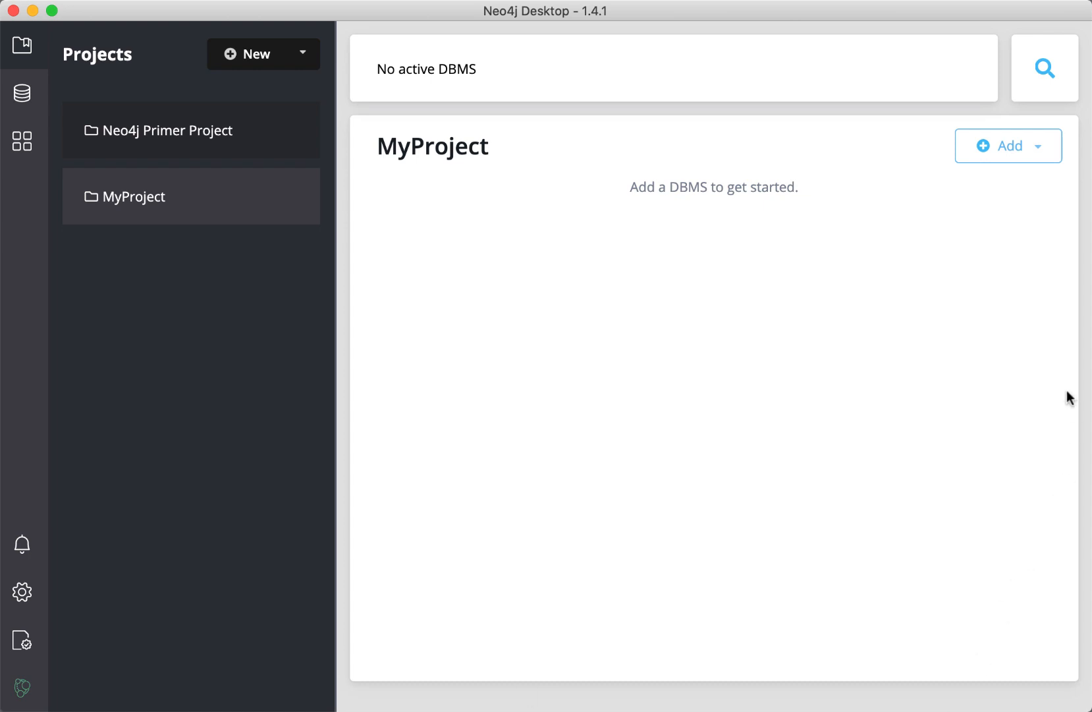
Step: Add a remote connection to MyProject named 'Movies - remote'
left_click(1039, 146)
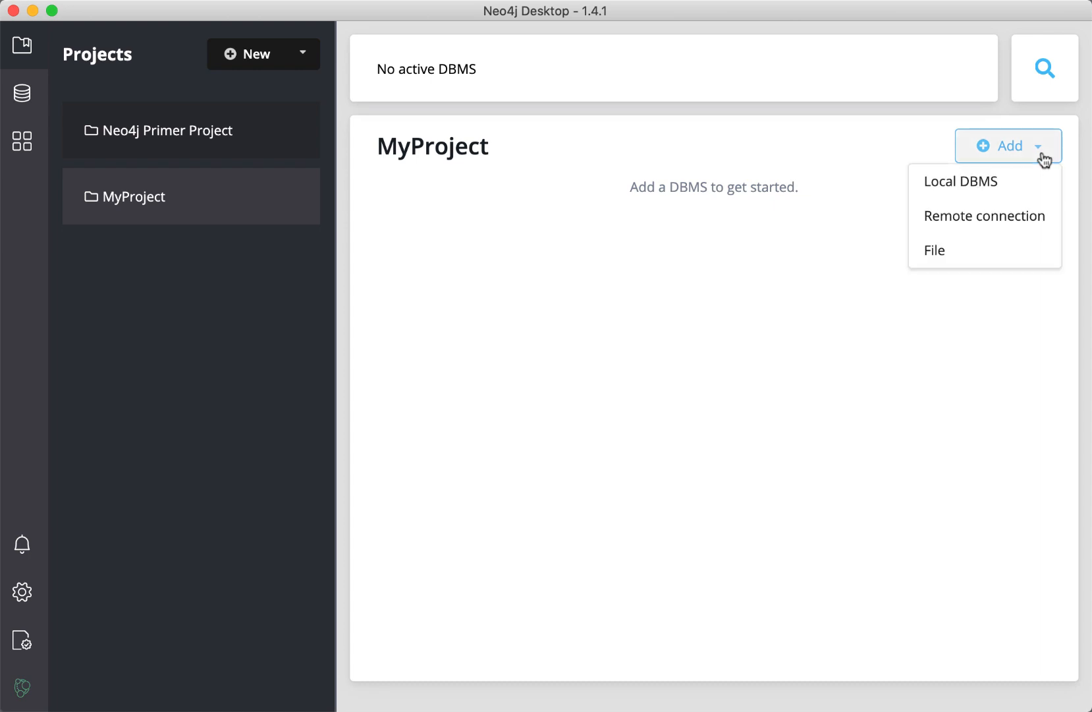
left_click(983, 215)
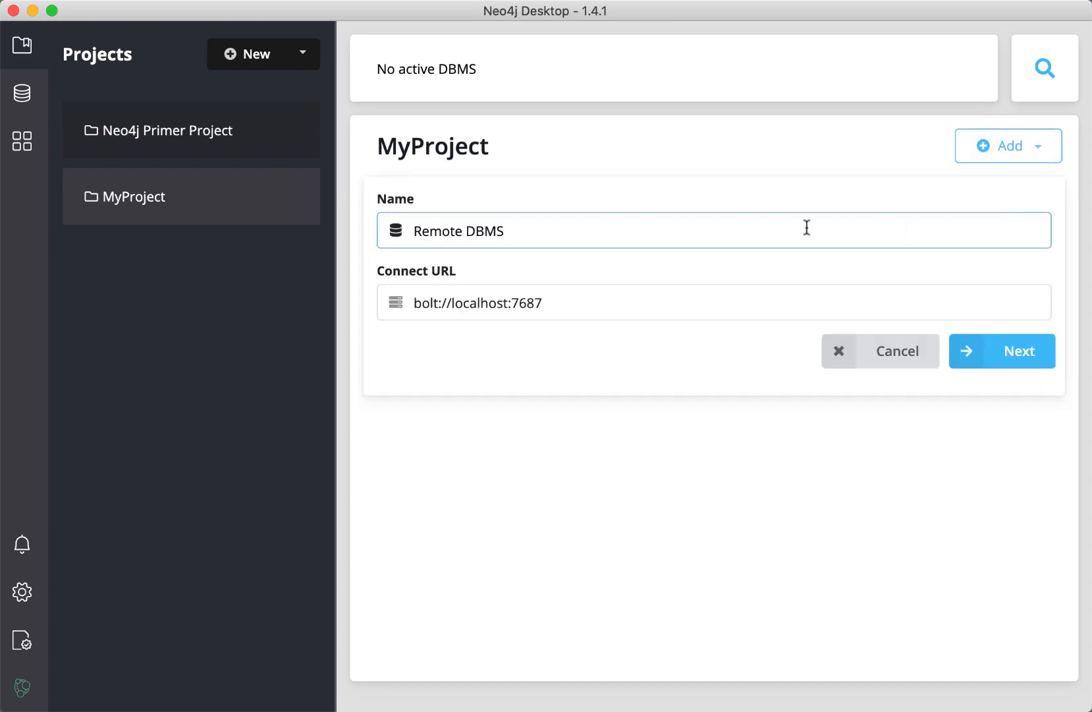
double_click(458, 231)
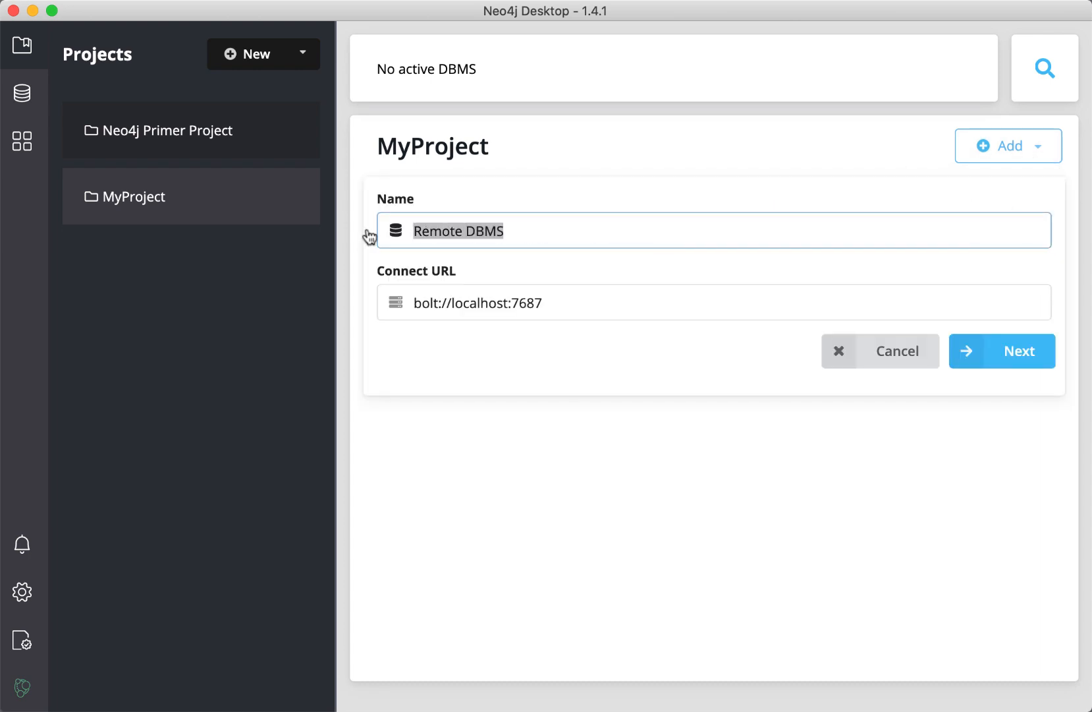
type("Movies")
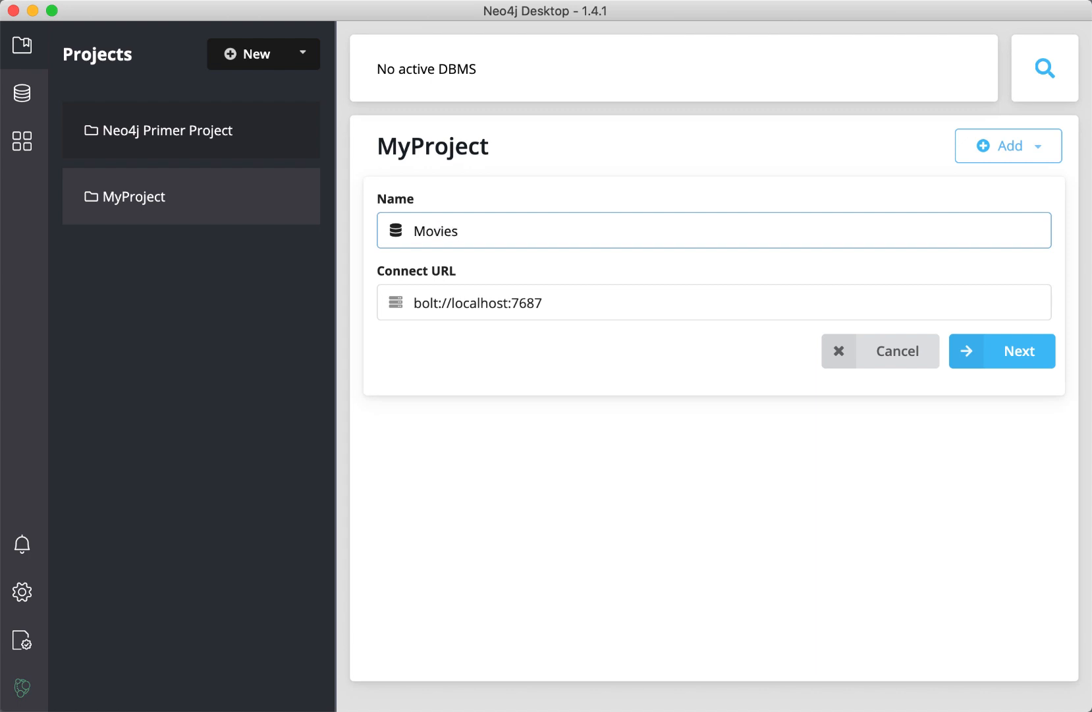
type("- remote")
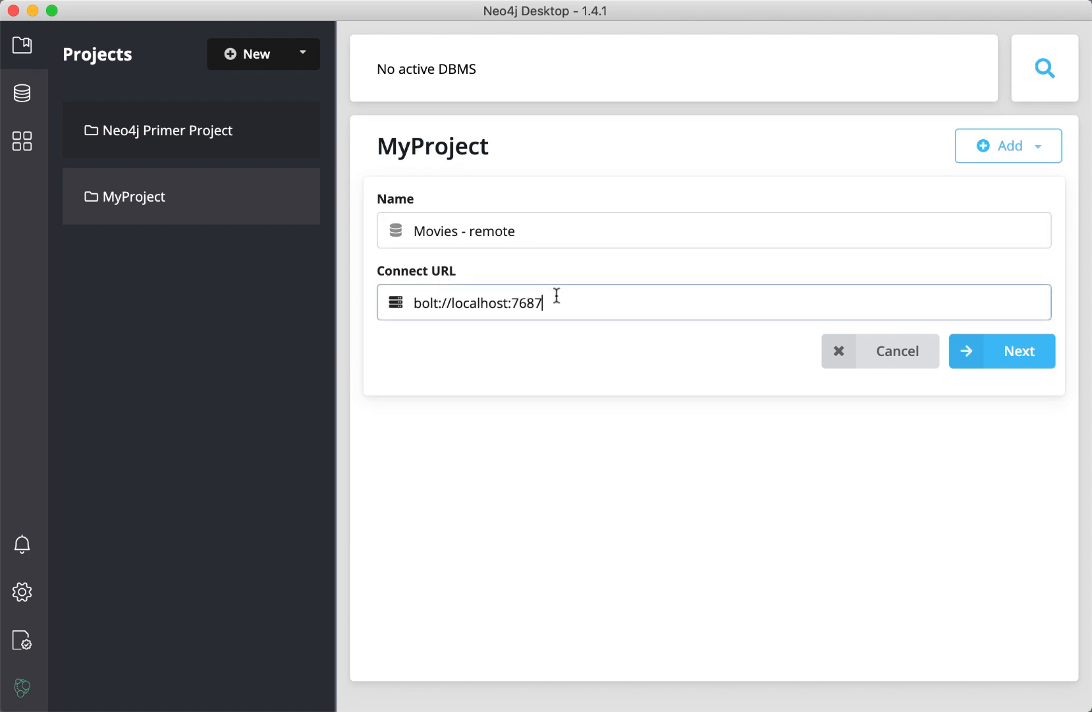
Step: Replace bolt://localhost:7687 with neo4j+s://demo.neo4jlabs.com:7687 as the Connect URL
key("Backspace")
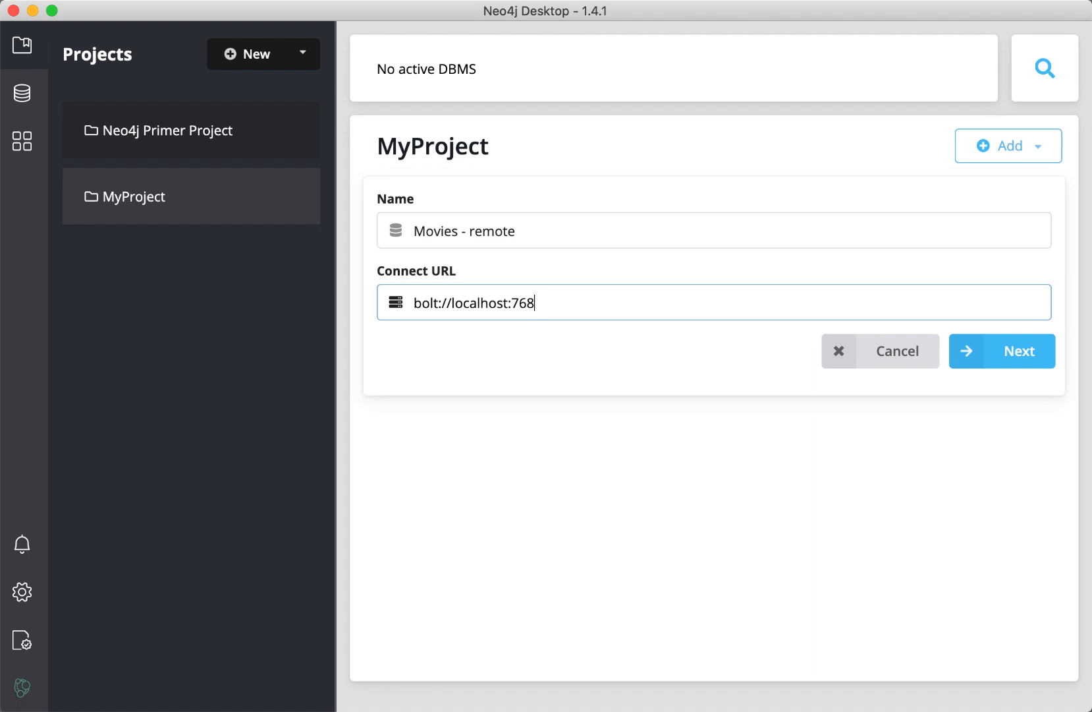
key("BackSpace")
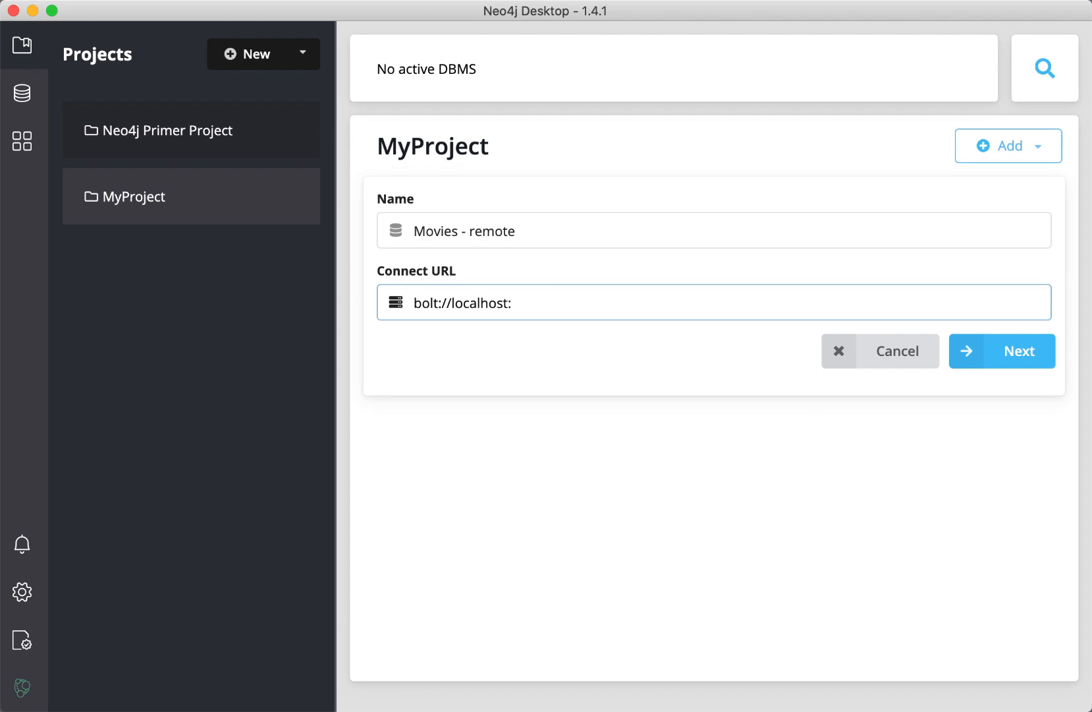
key("Backspace")
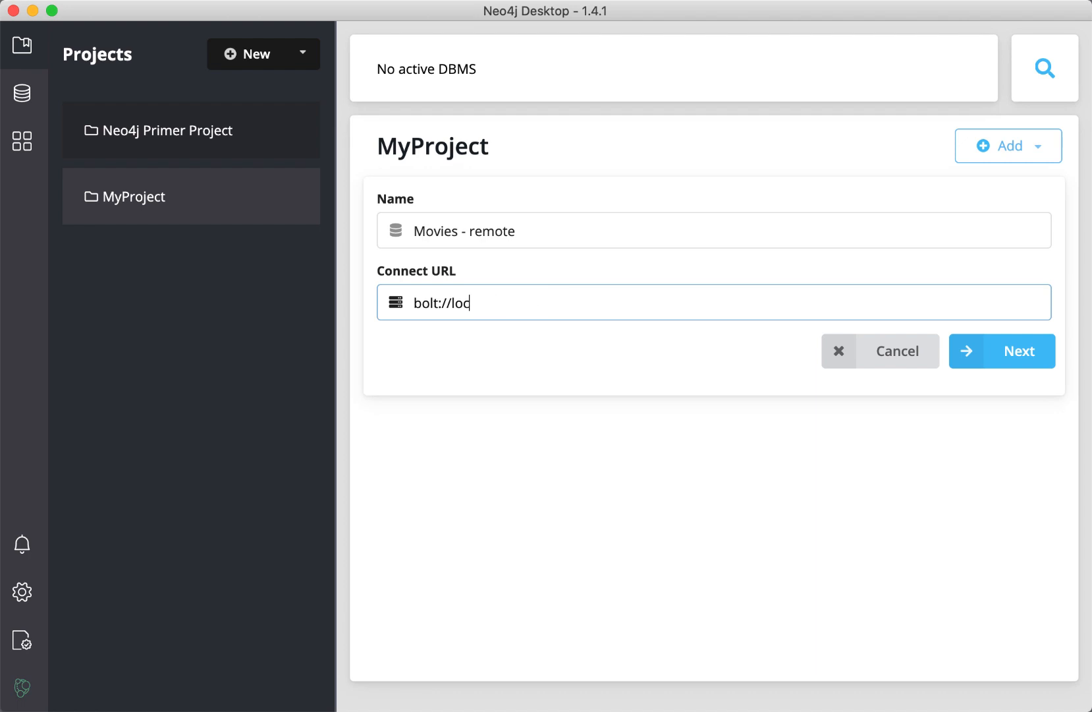
key("Backspace")
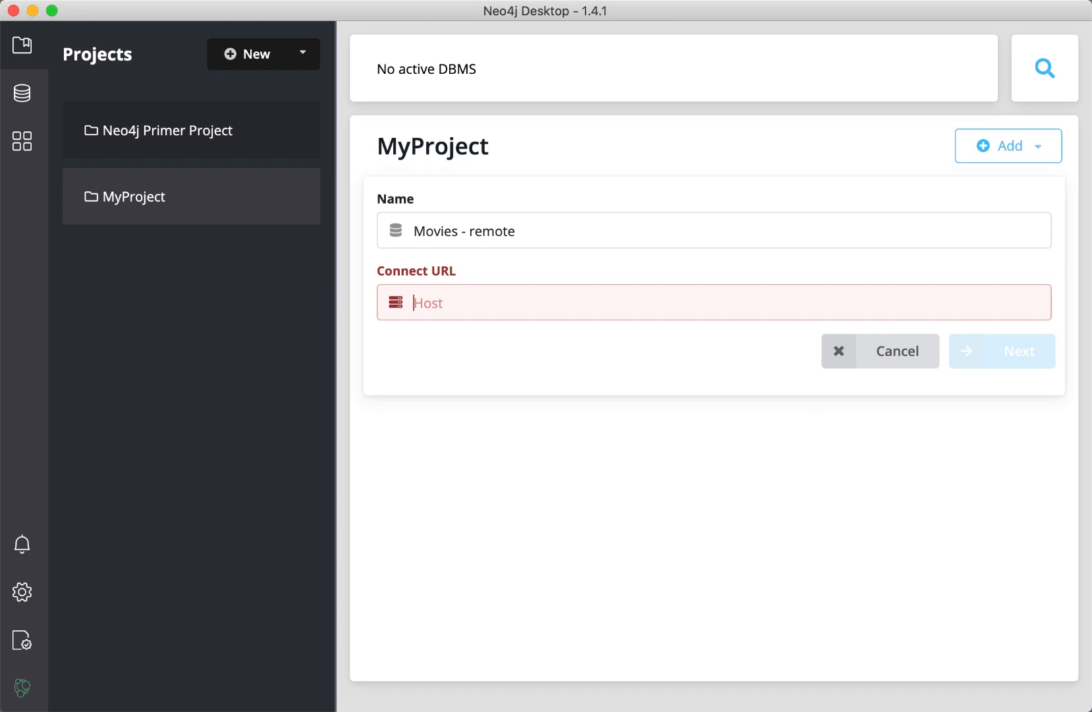
type("neo4j+s://demo.neo4jlabs.com:7687")
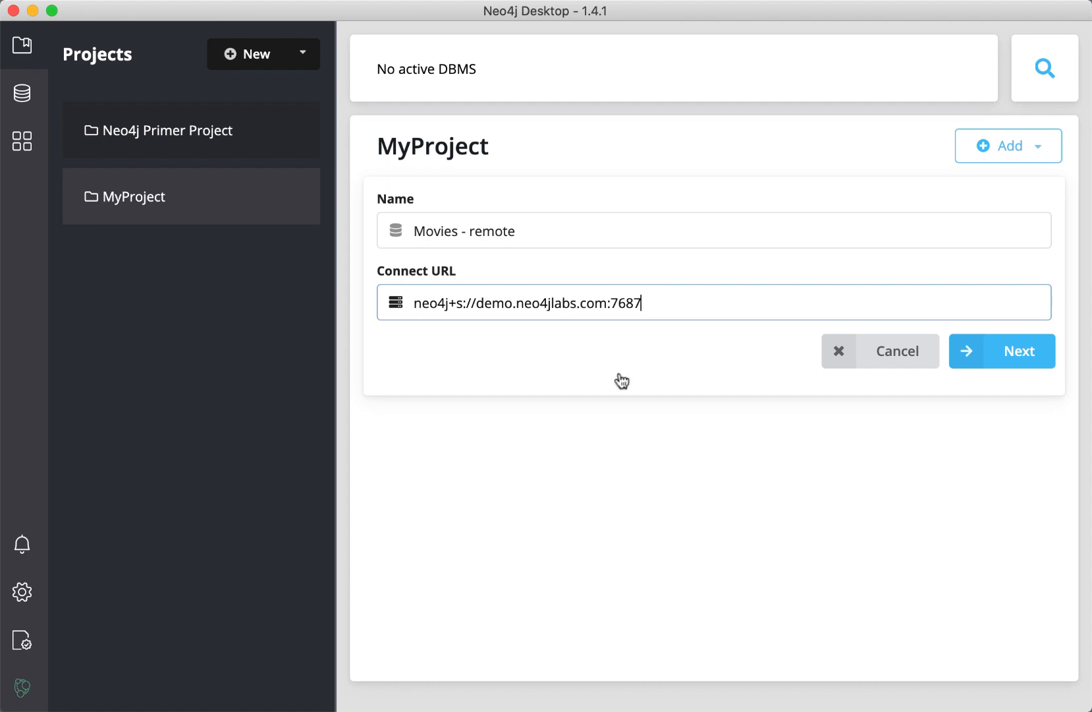
mouse_move(508, 359)
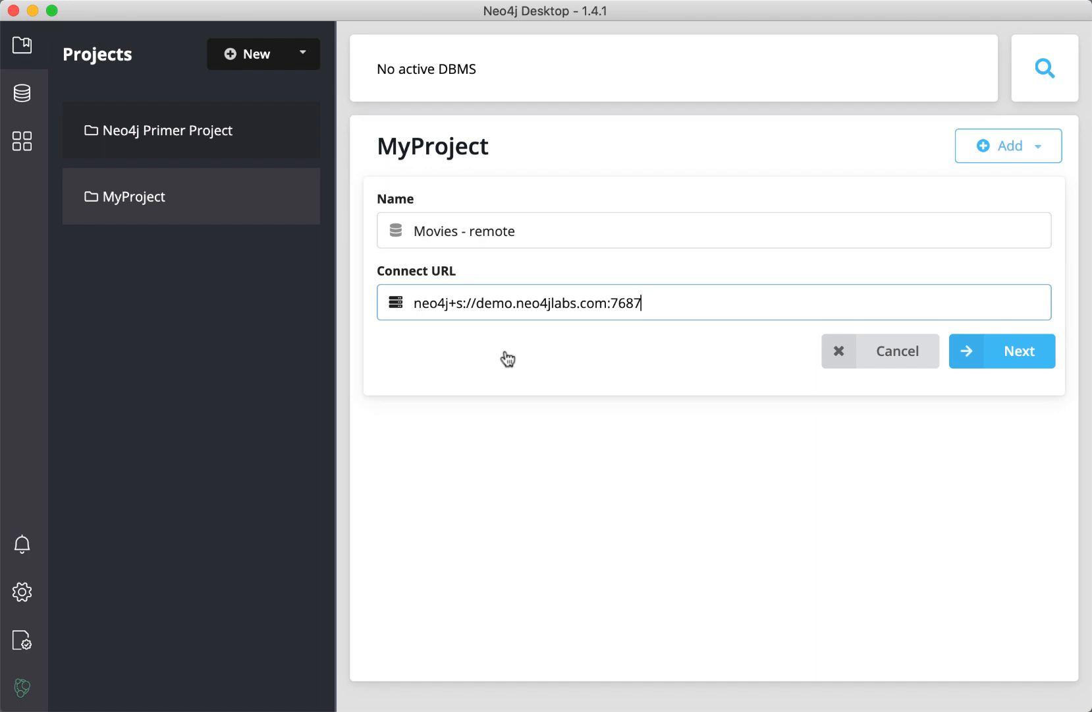
Step: Enter username 'movies' with its password and save the Movies - remote connection
left_click(1000, 351)
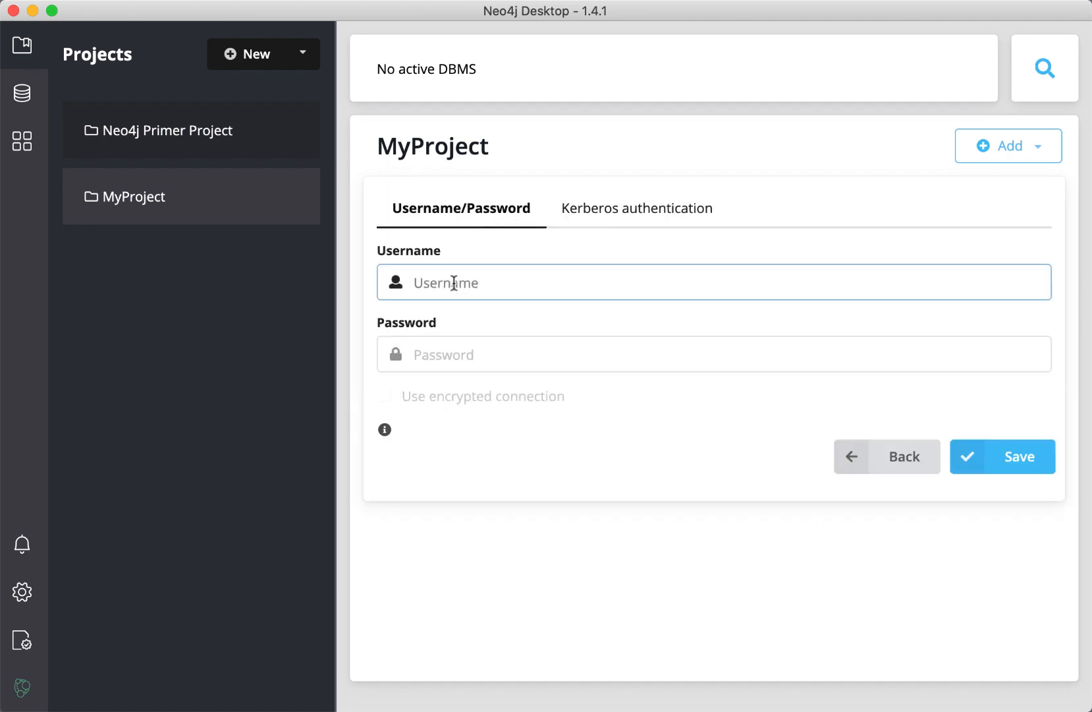
type("mov")
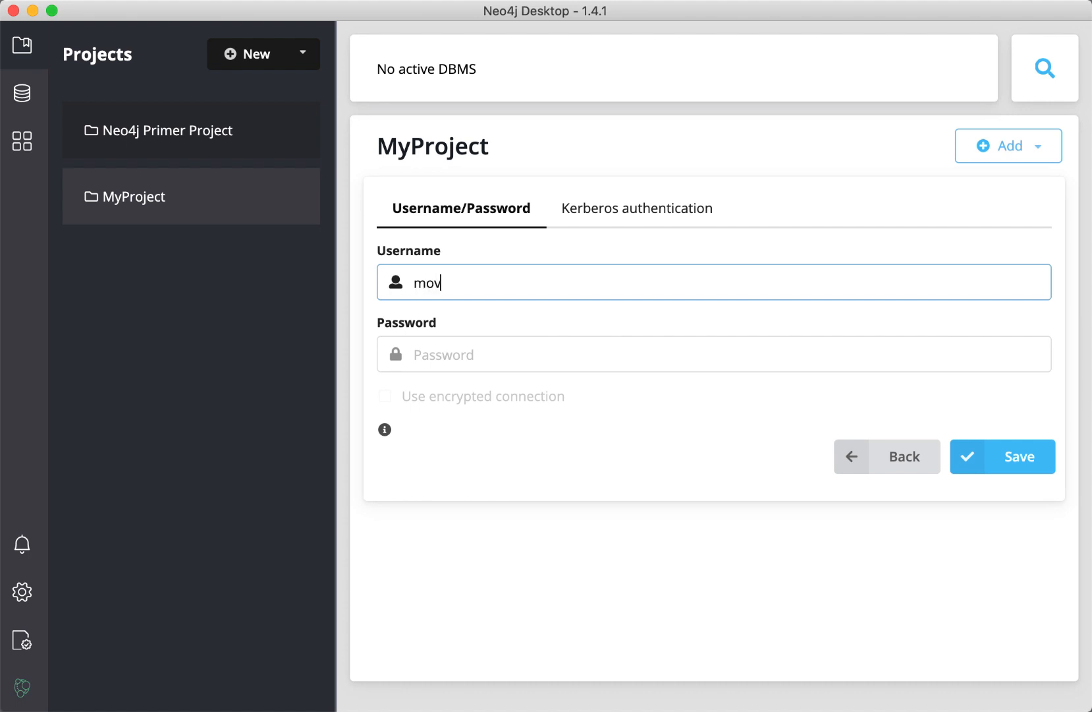
type("ies")
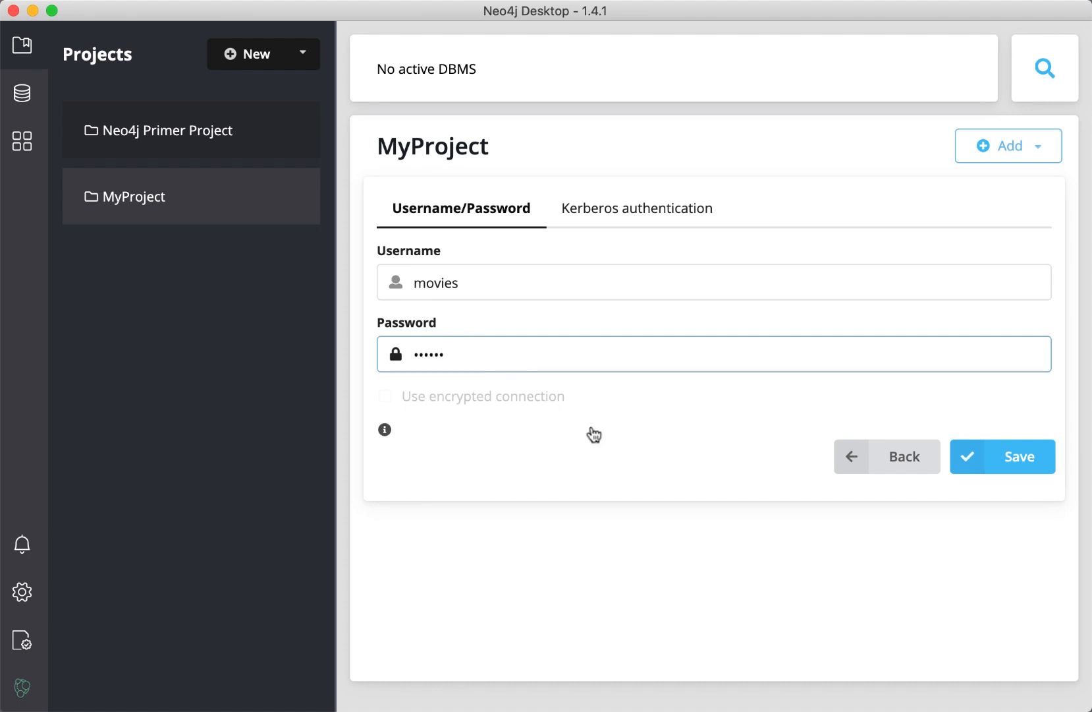
mouse_move(598, 448)
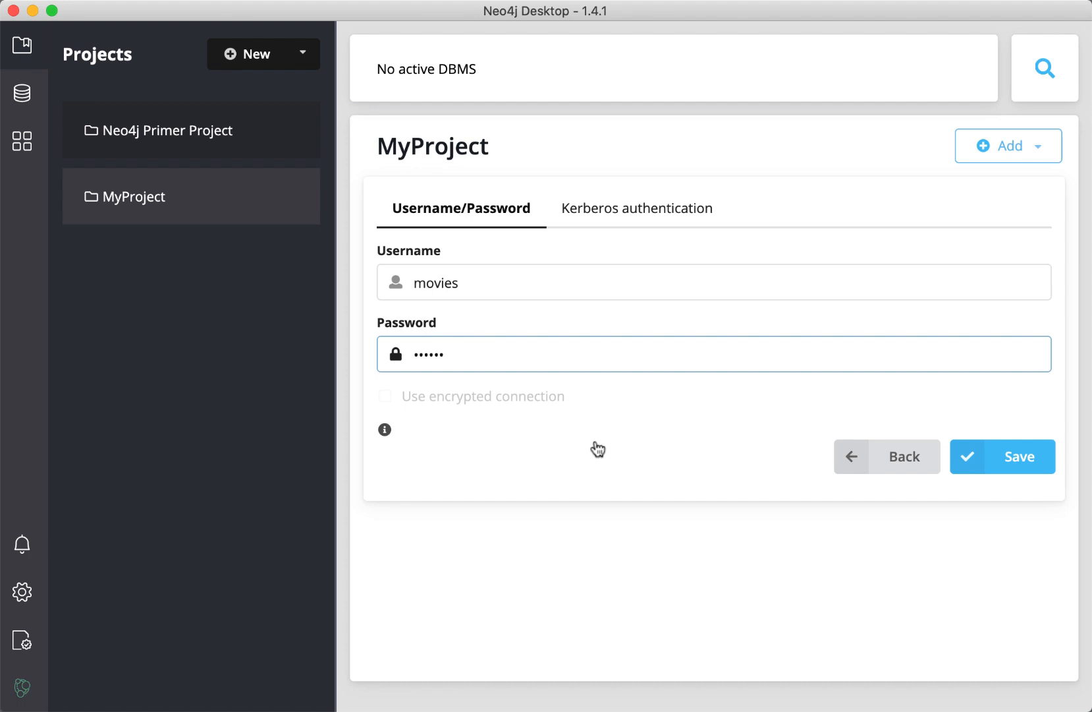
mouse_move(500, 423)
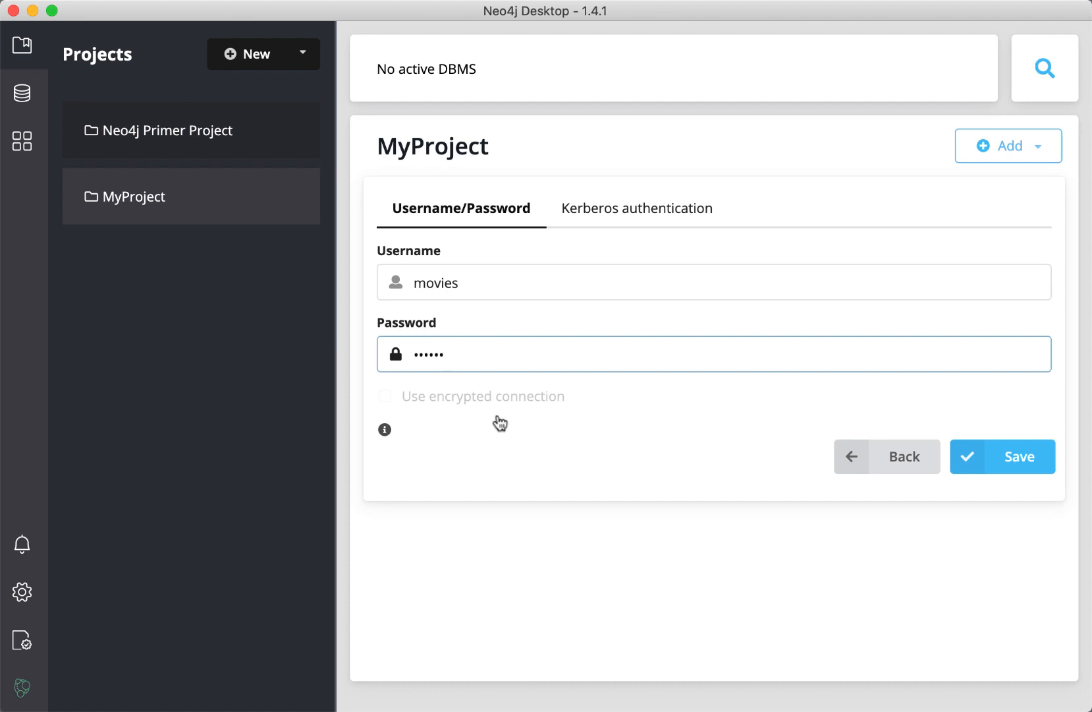
mouse_move(849, 466)
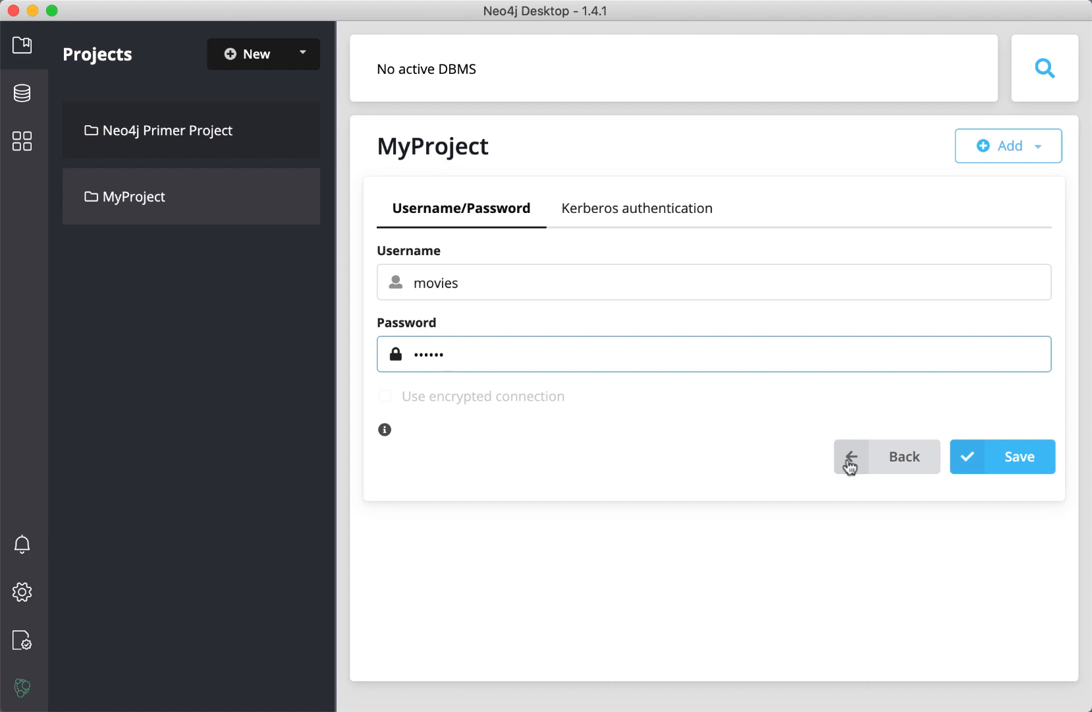
mouse_move(1037, 478)
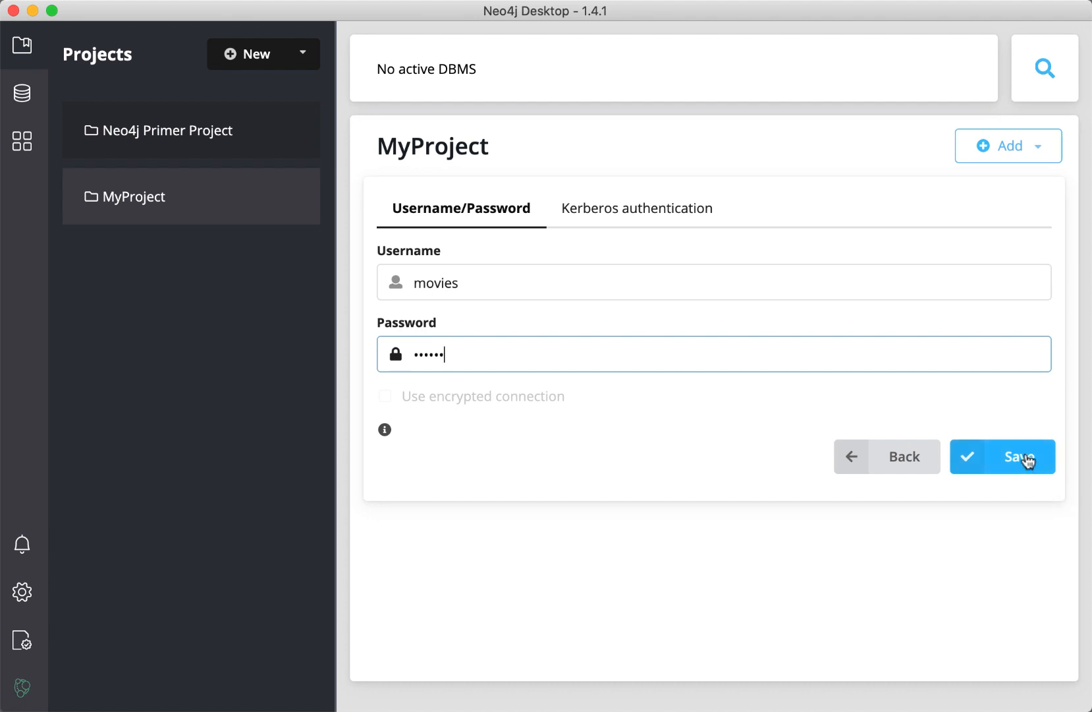
left_click(1003, 457)
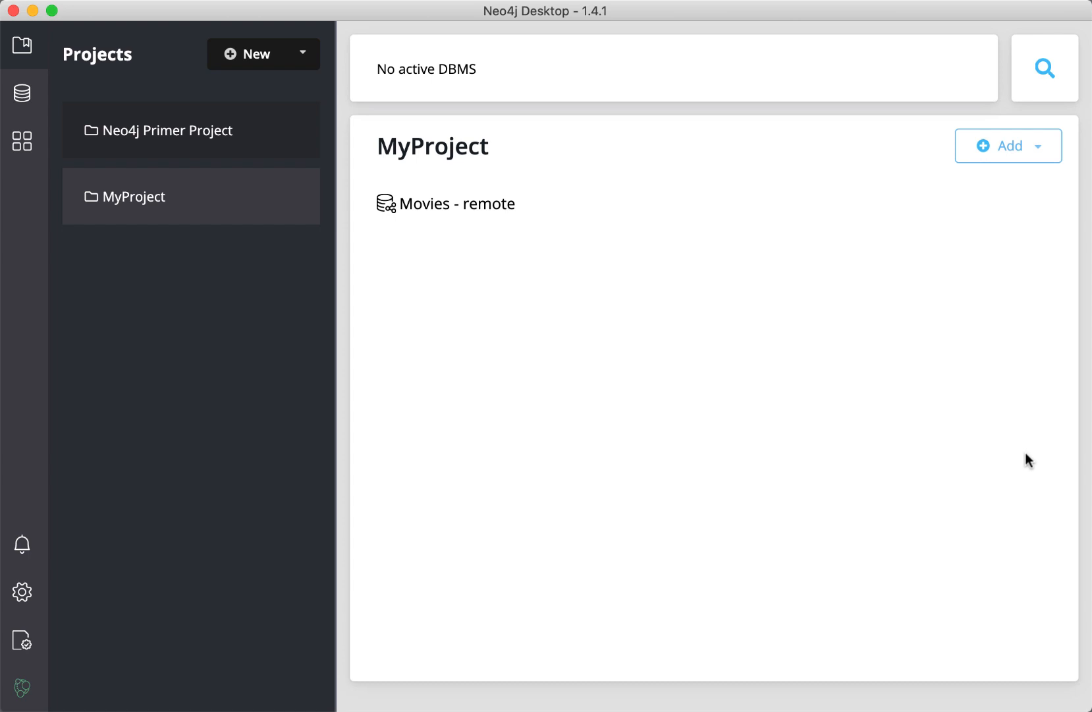
mouse_move(649, 229)
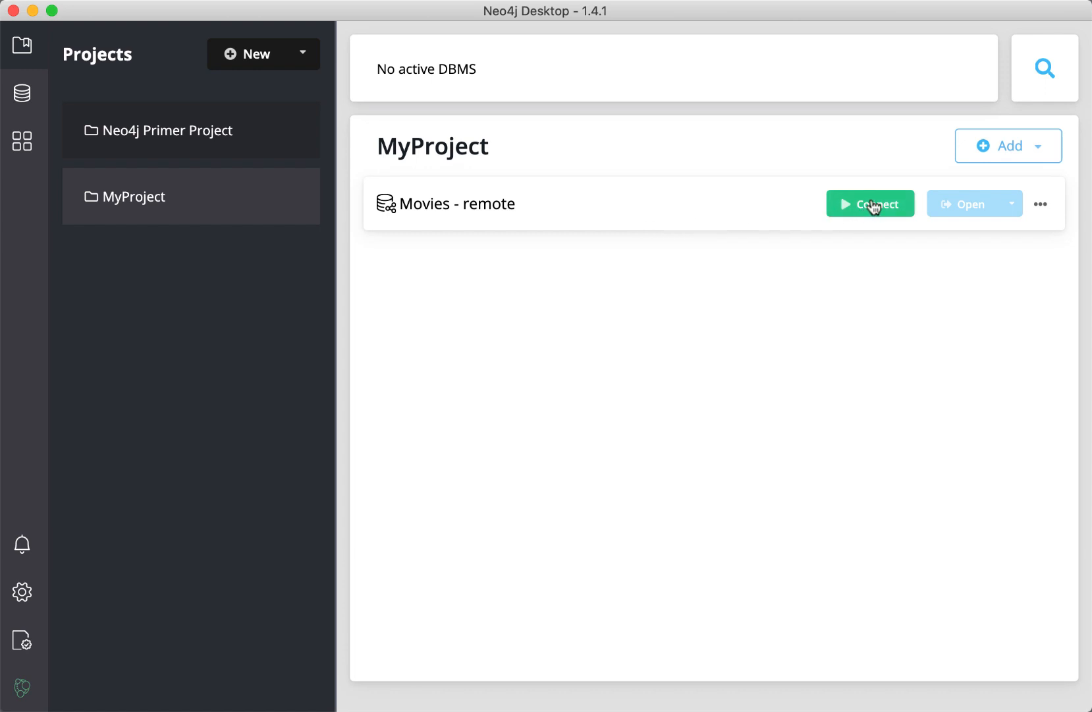
Step: Connect to Movies - remote and open it in Neo4j Browser
left_click(869, 204)
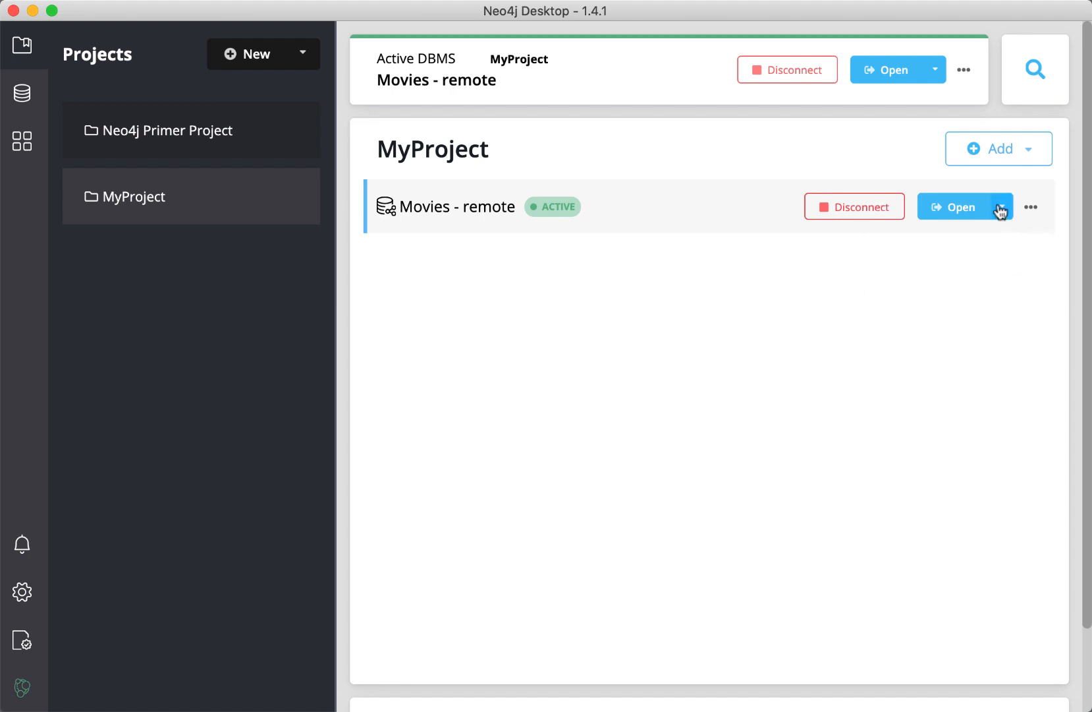
left_click(952, 206)
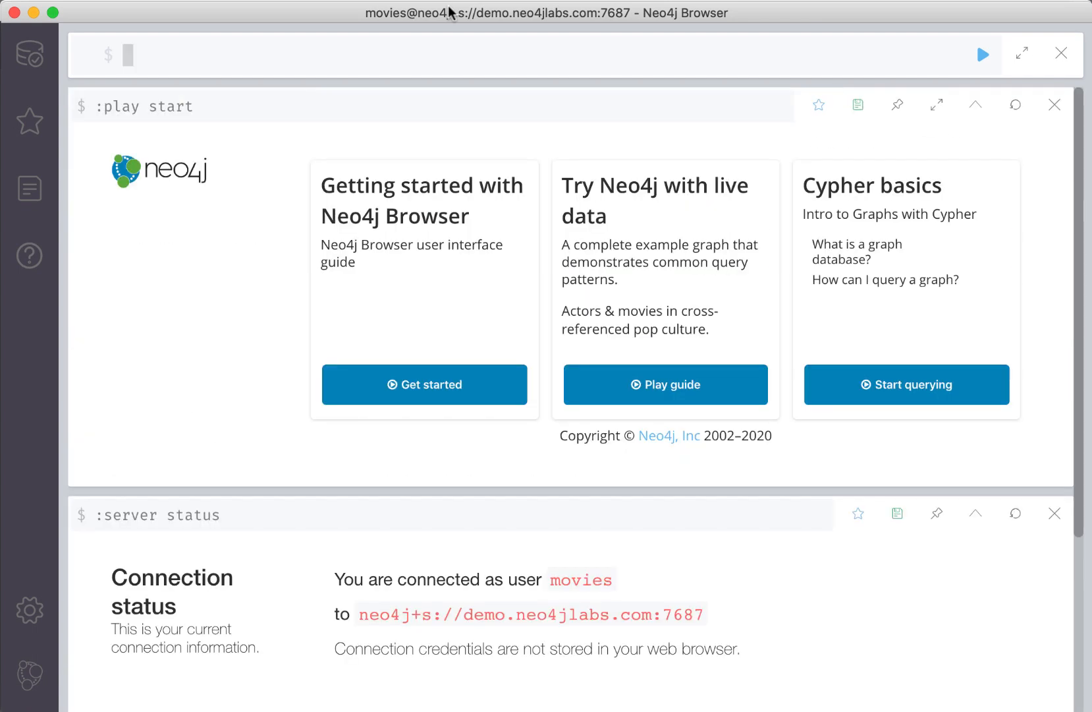
mouse_move(467, 35)
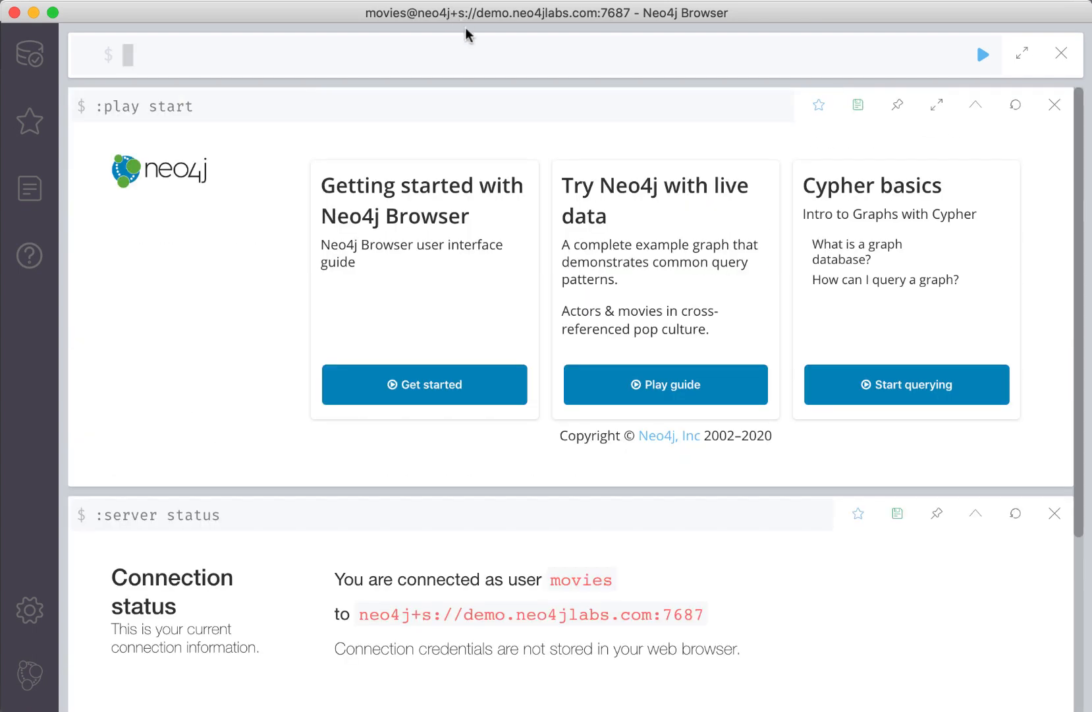
mouse_move(29, 55)
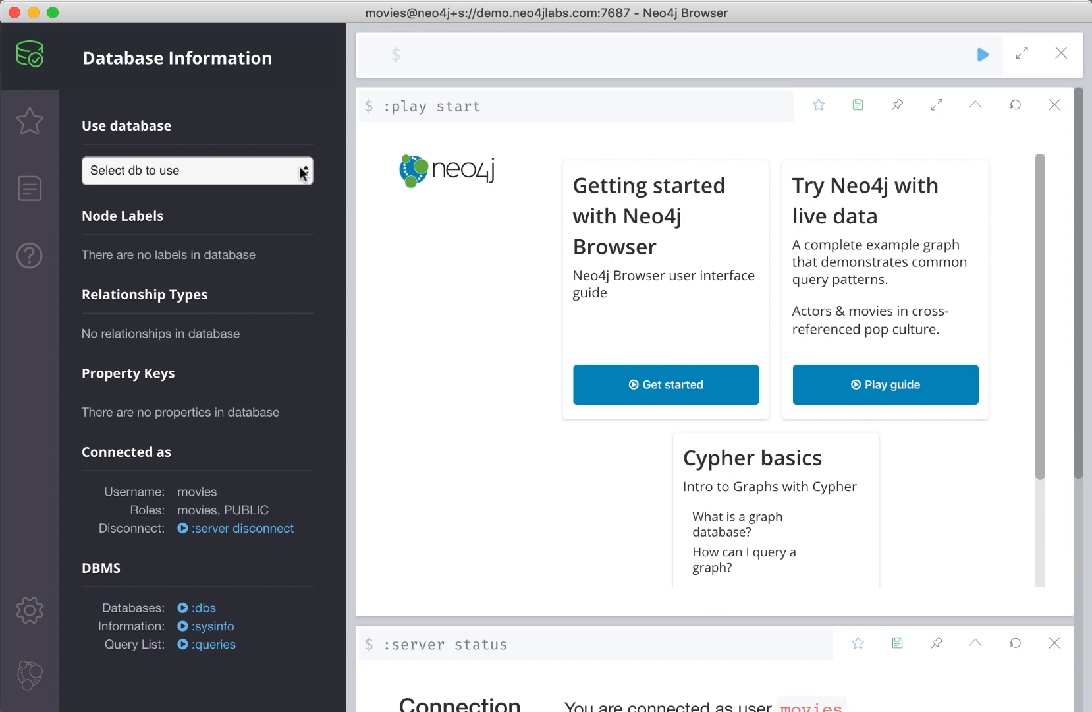
Step: Select 'movies' in the Use database dropdown to list Movie and Person labels
left_click(196, 170)
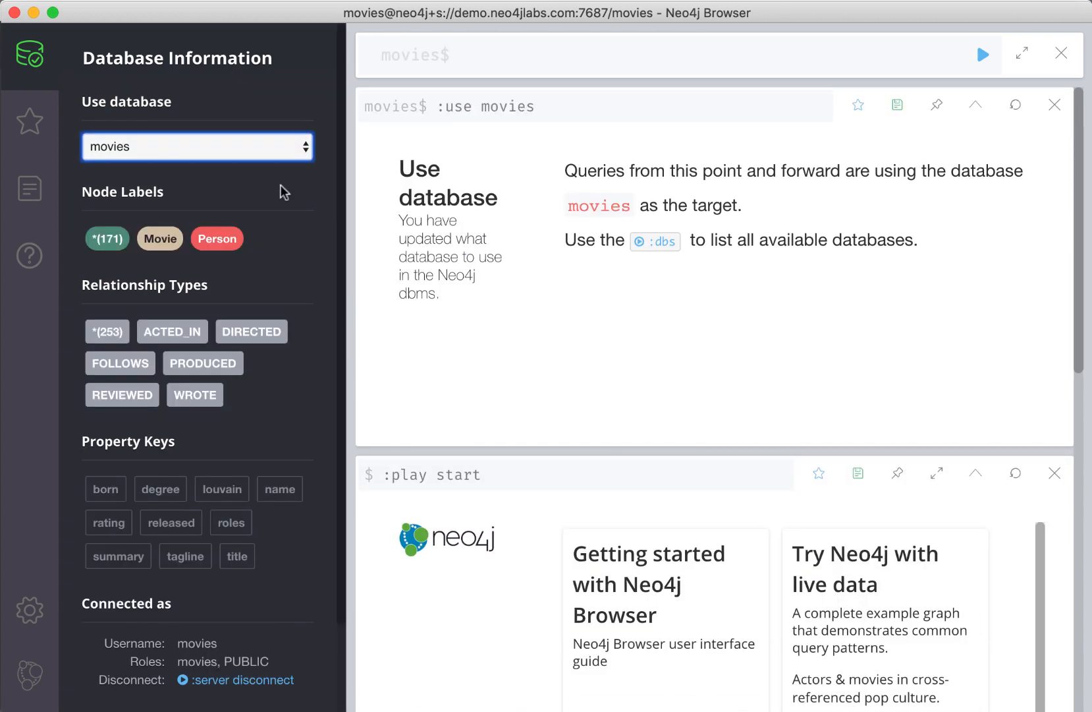
left_click(160, 238)
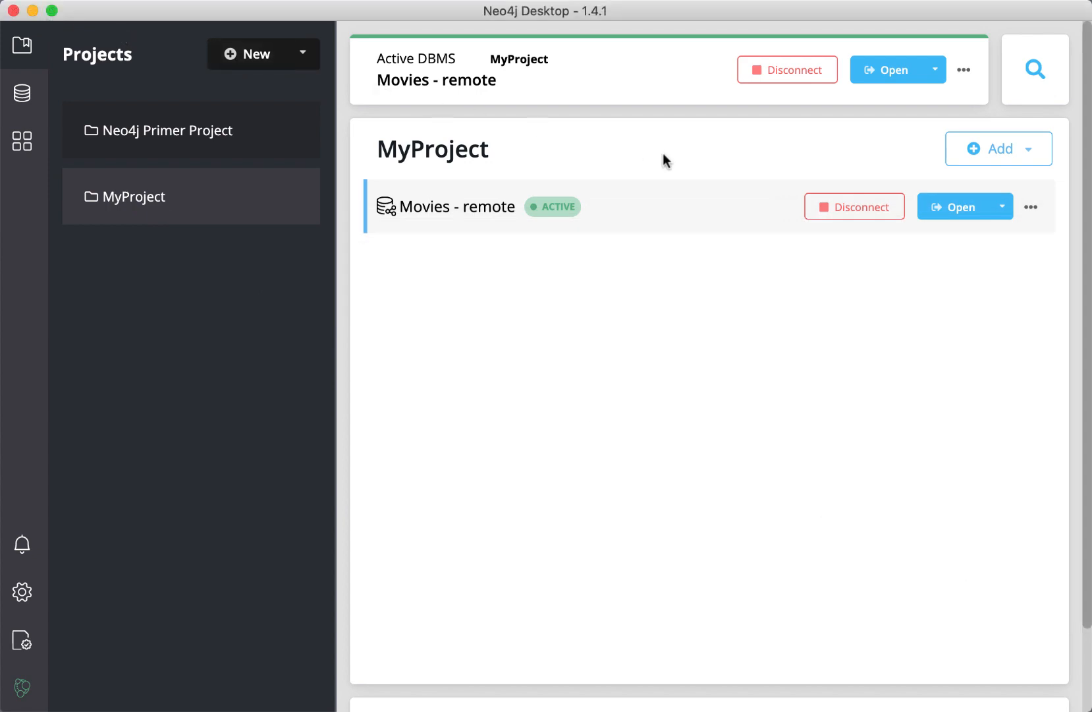
mouse_move(929, 243)
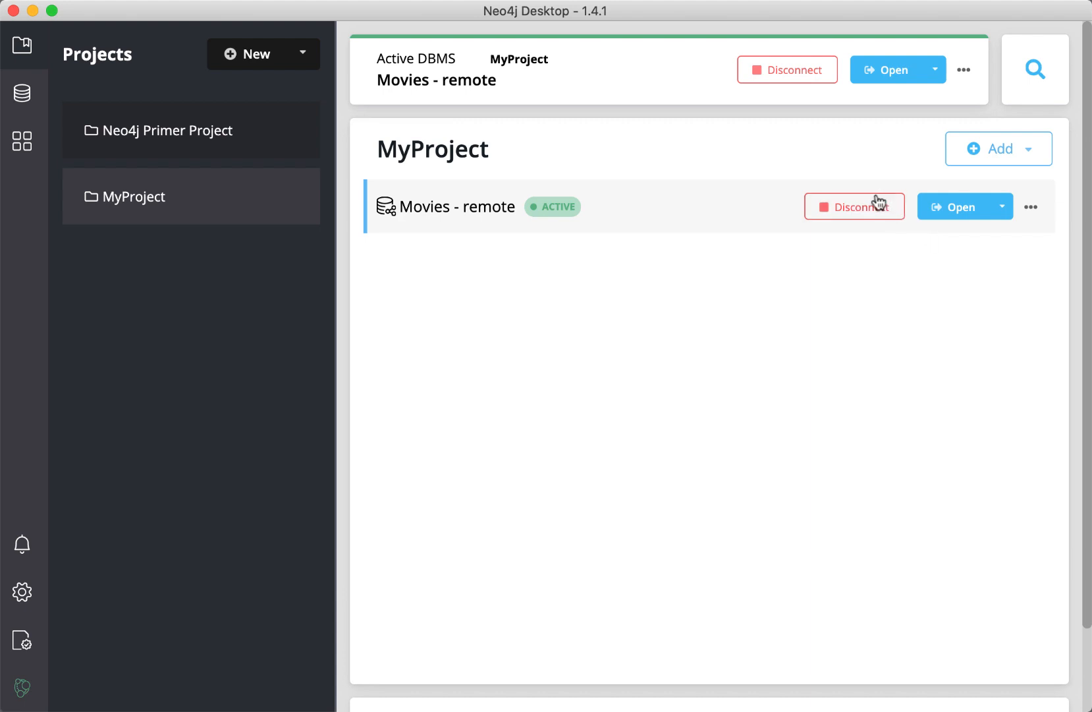
mouse_move(863, 213)
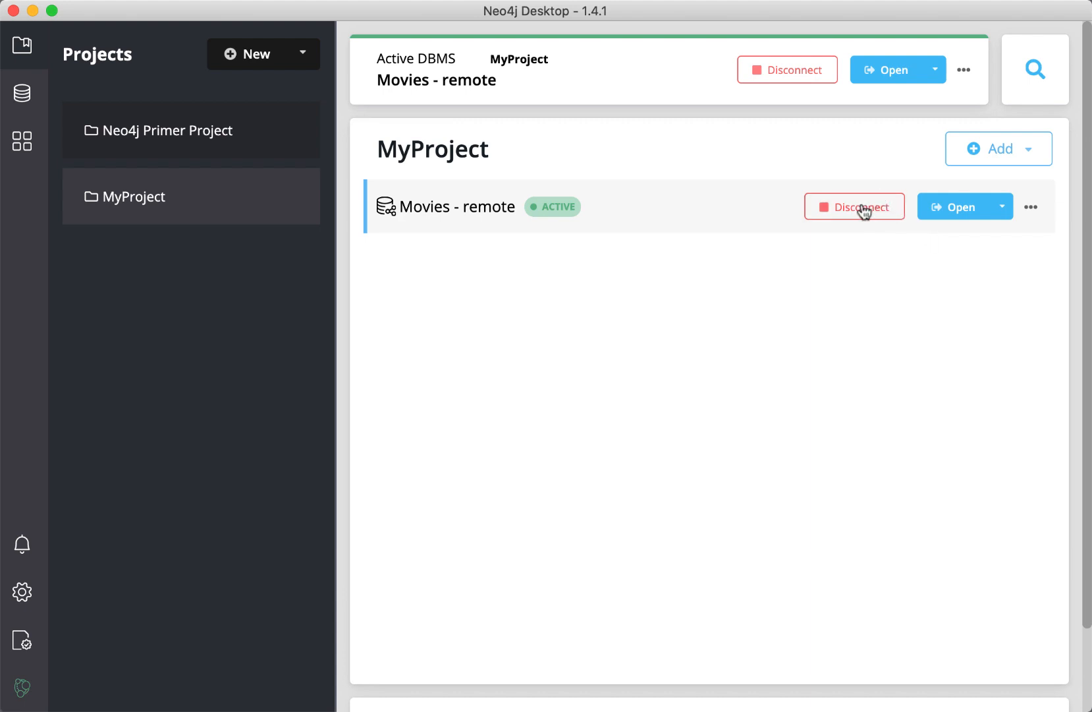
Step: Disconnect the Movies - remote connection in Neo4j Desktop
left_click(854, 206)
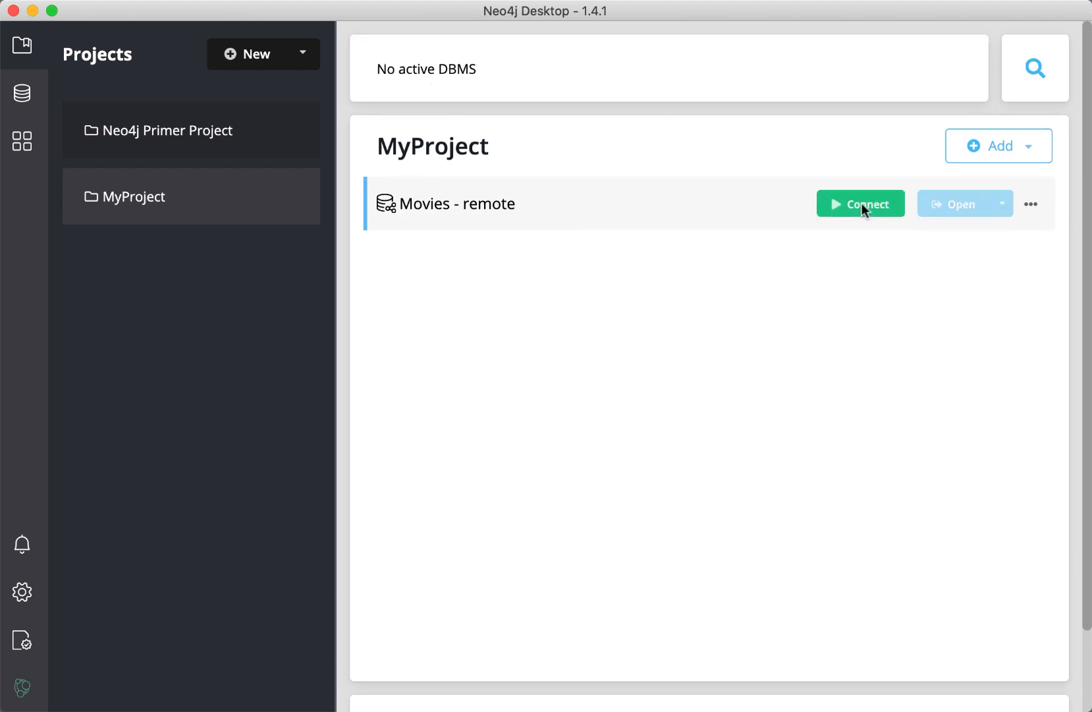
mouse_move(865, 322)
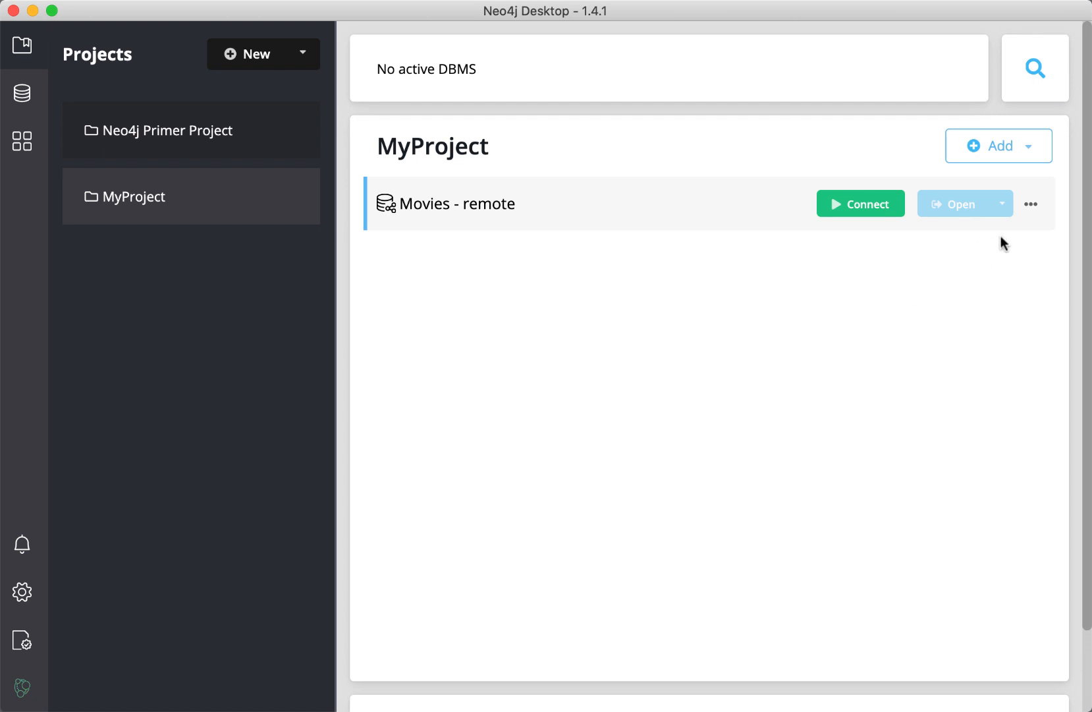
Step: Choose Remove from the Movies - remote ••• menu to bring up deletion confirmation
left_click(1030, 203)
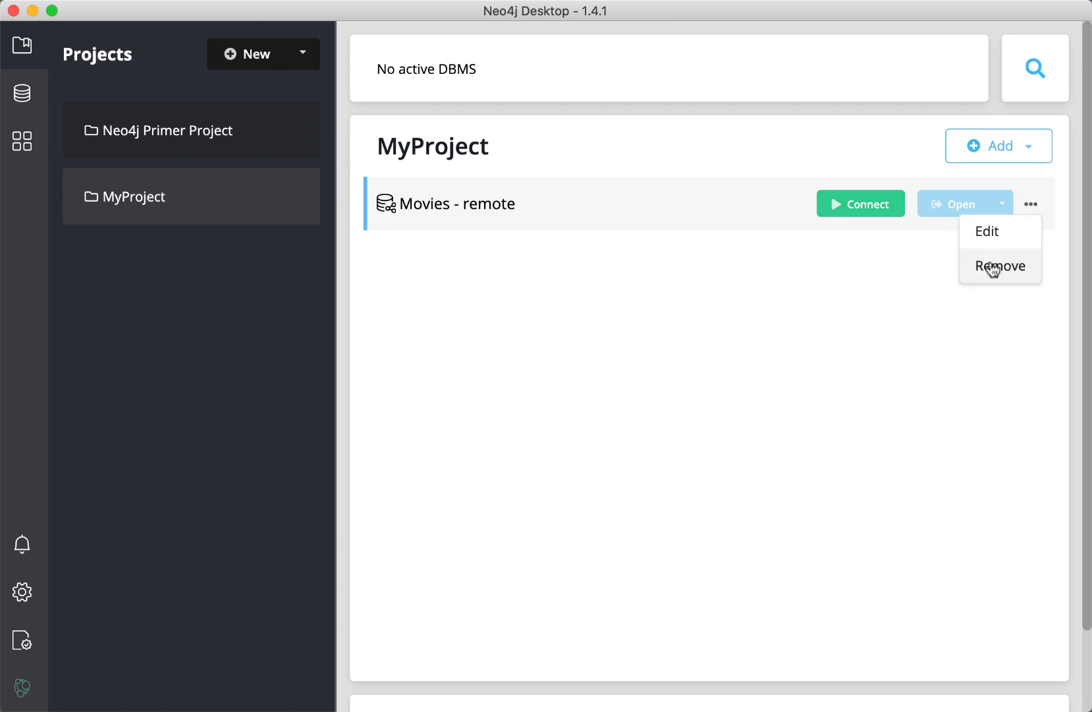
left_click(999, 266)
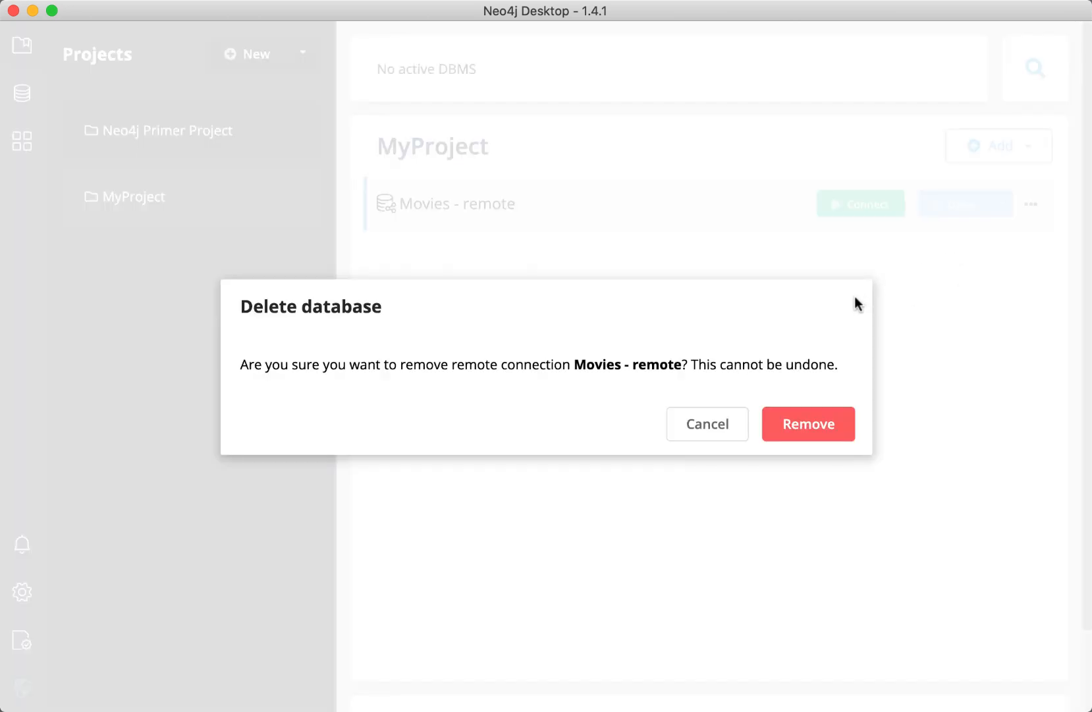